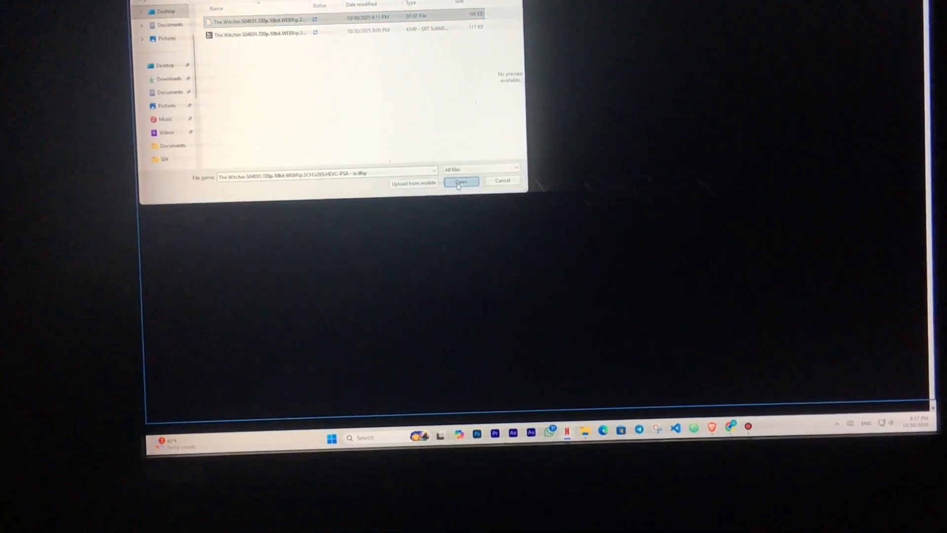
Step: Load the selected subtitle file so The Witcher E1 plays with subtitles
click(461, 182)
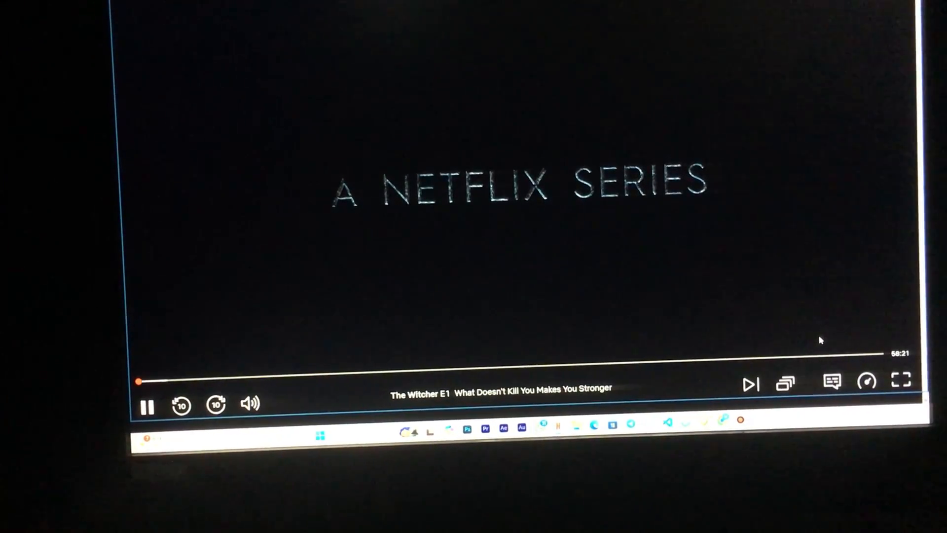
mouse_move(722, 373)
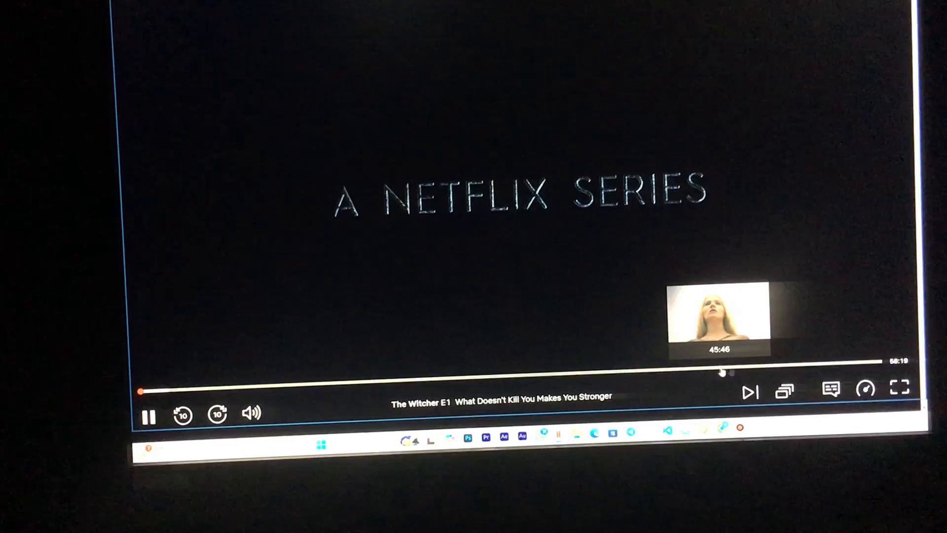